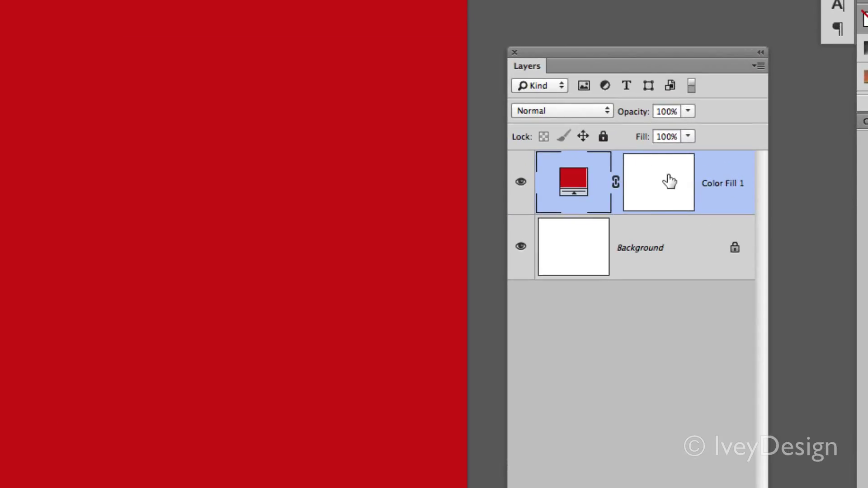
mouse_move(644, 179)
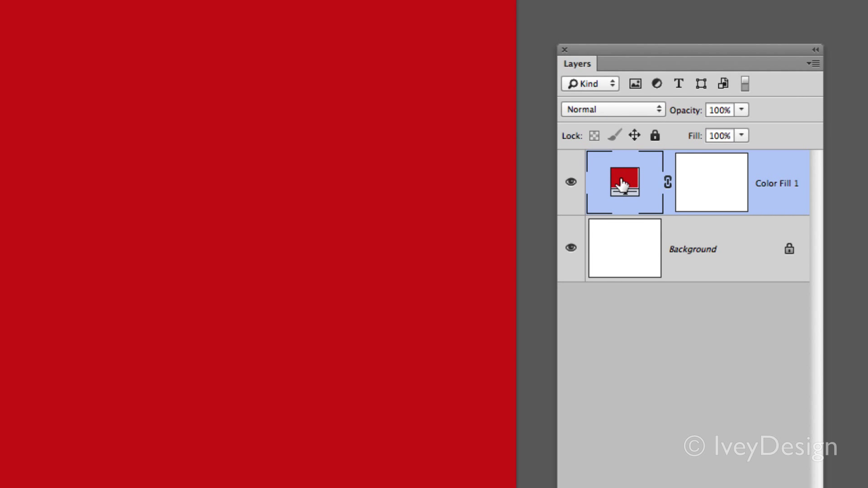
Recolour the Color Fill 1 layer from red to dark navy blue (1d2482)
double_click(624, 183)
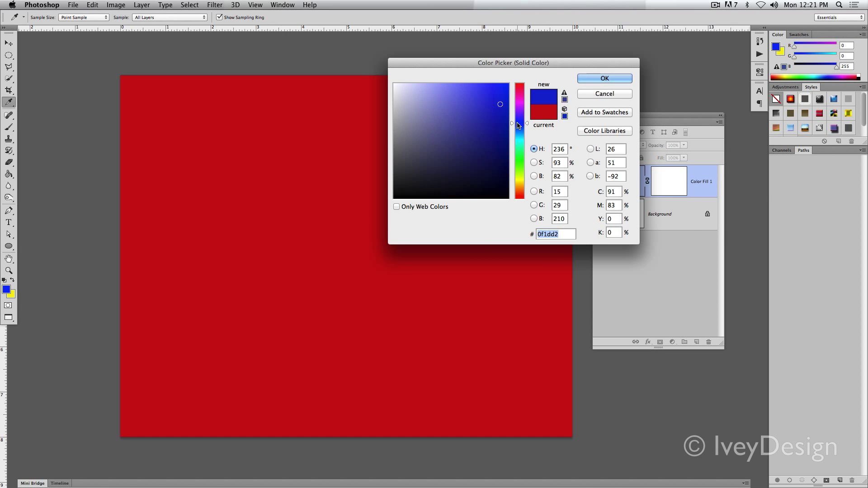
left_click(482, 139)
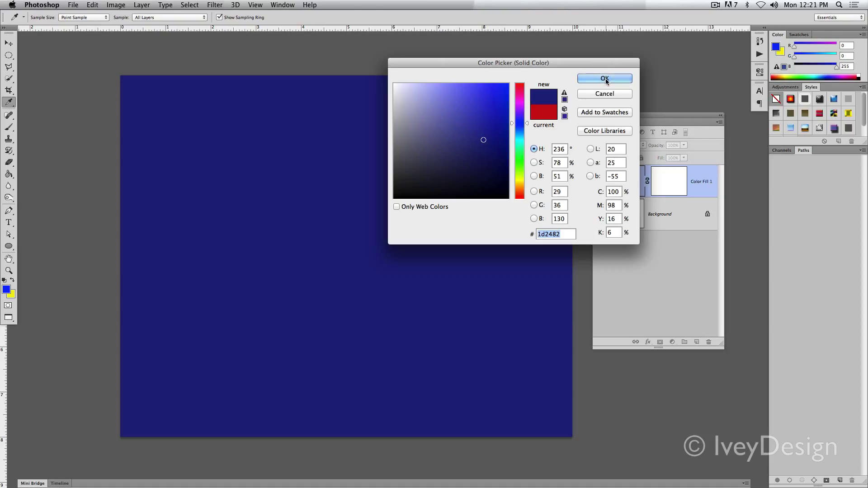
left_click(604, 78)
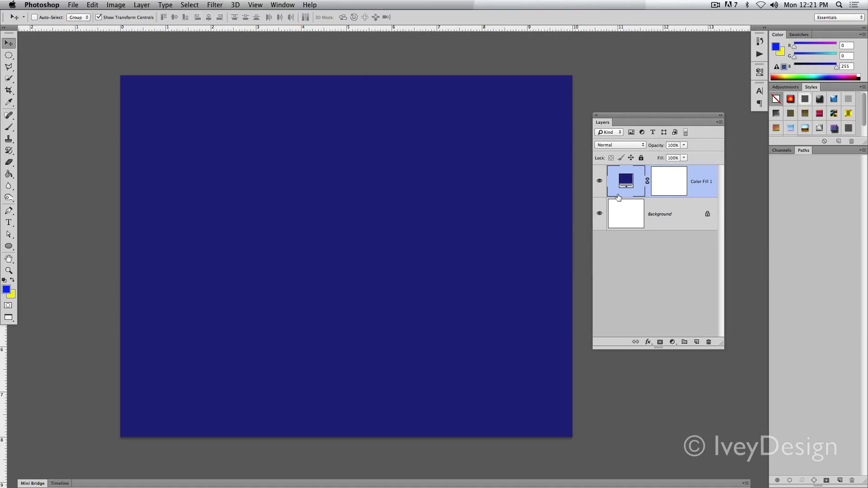
mouse_move(623, 195)
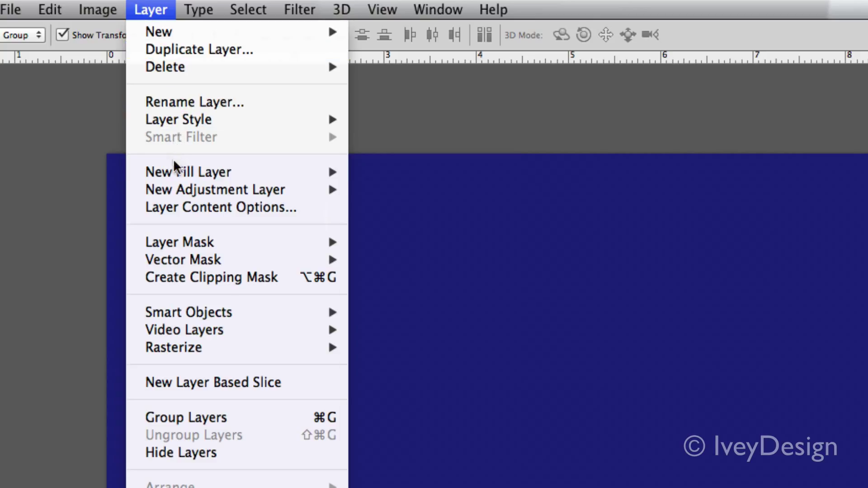
mouse_move(188, 172)
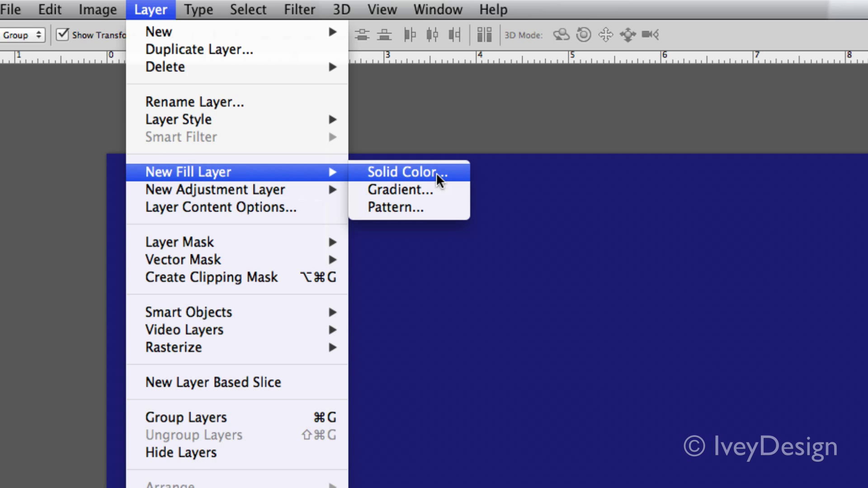
Add a second solid fill layer, Color Fill 2, in dark green (216c38) above the navy layer
left_click(405, 171)
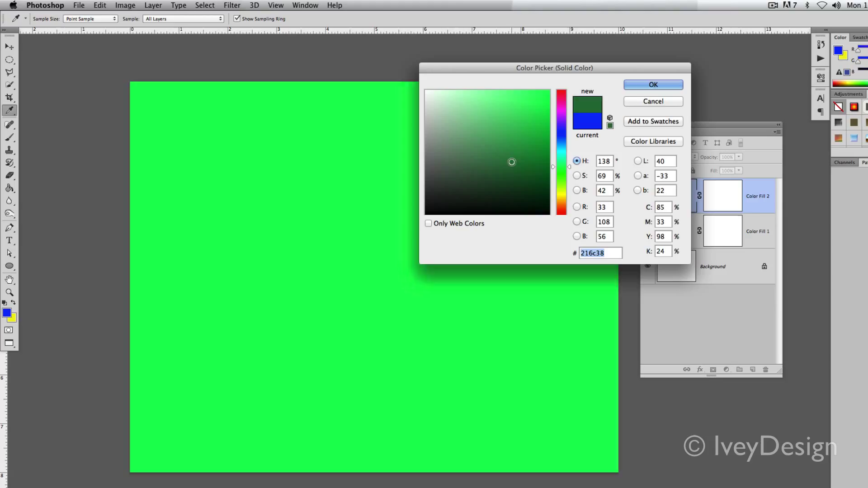
left_click(652, 85)
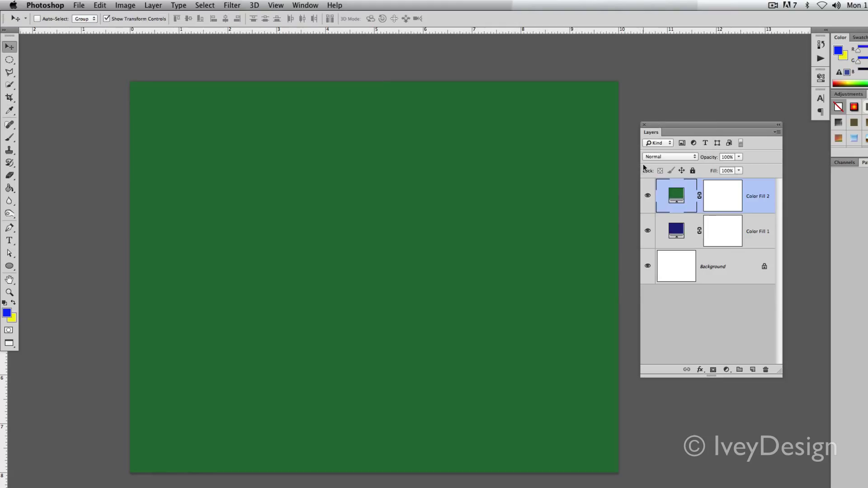
Create a new gradient fill layer named Gradient Fill 1 at the top of the stack
left_click(125, 5)
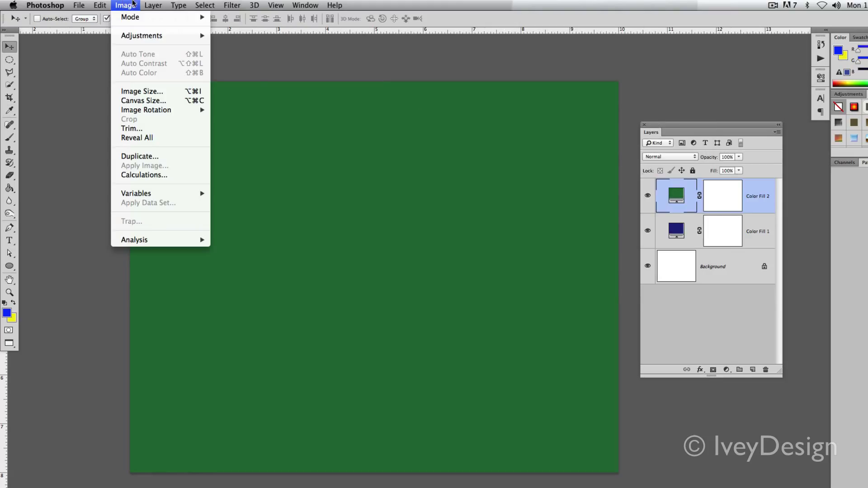
left_click(153, 4)
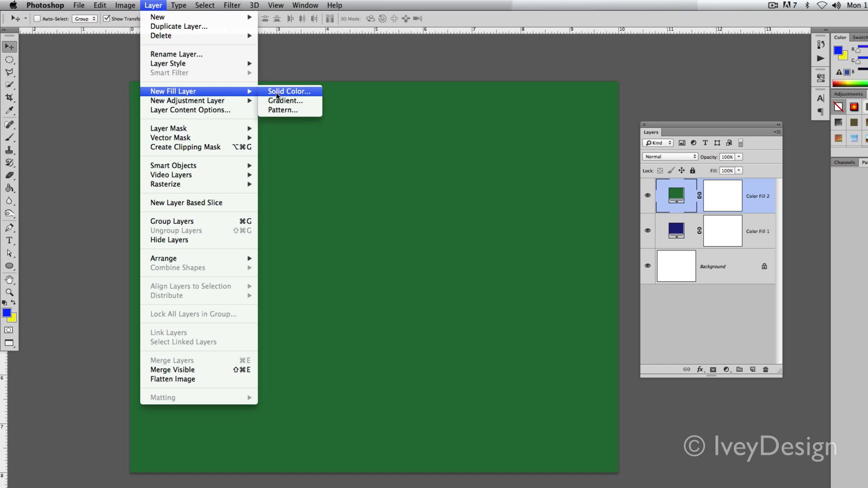
left_click(286, 100)
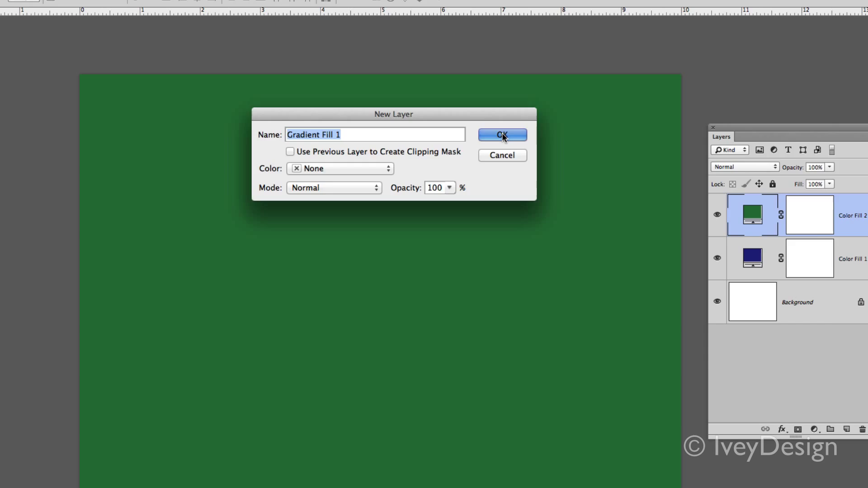
left_click(503, 135)
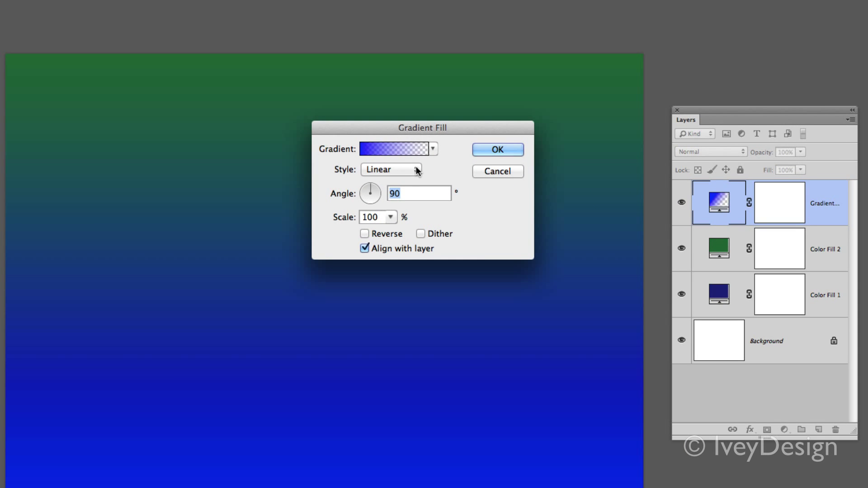
Make the Blue, Red, Yellow gradient radial and apply it across the canvas
left_click(434, 149)
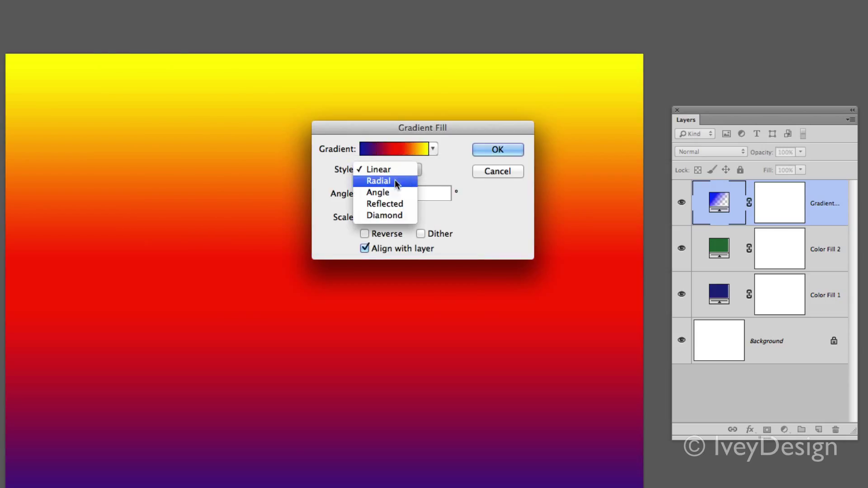
left_click(379, 181)
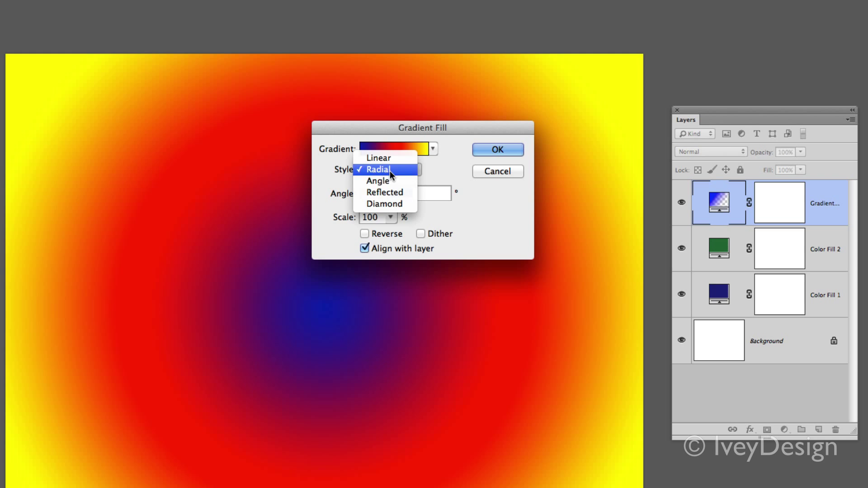
left_click(378, 169)
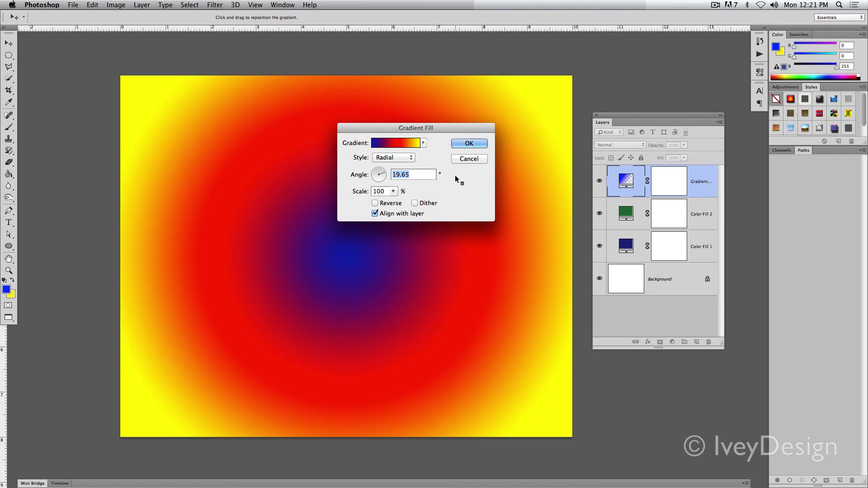
left_click(468, 143)
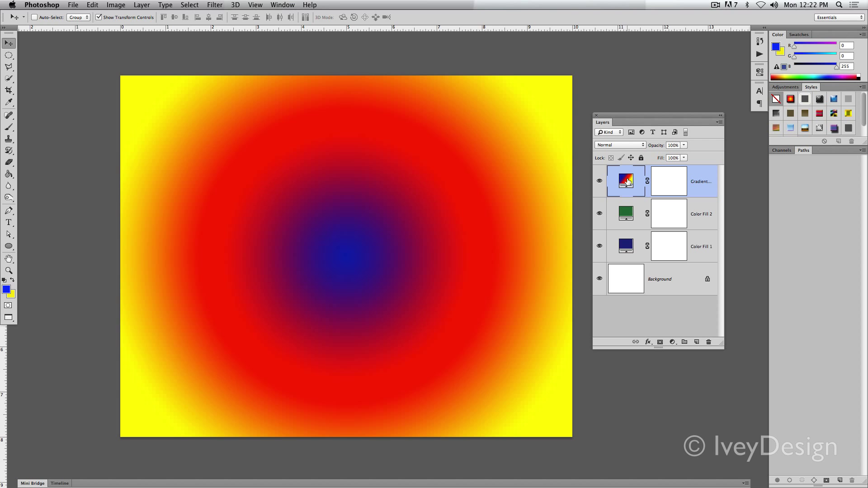
double_click(625, 181)
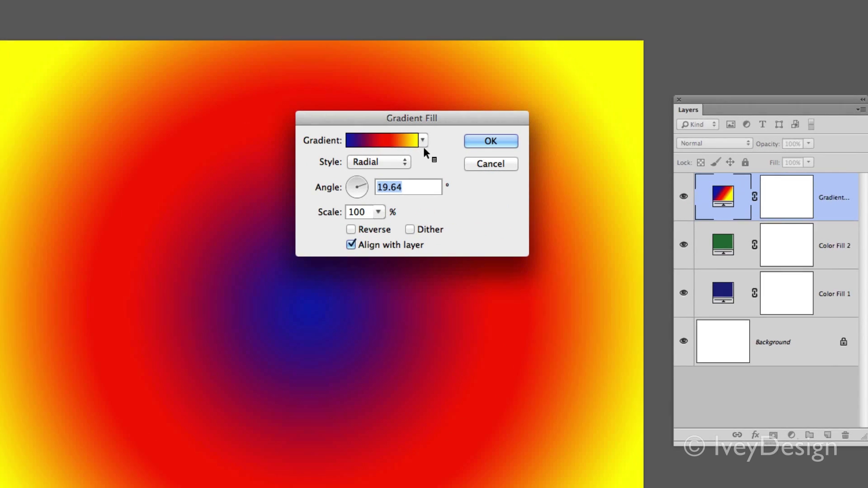
left_click(383, 140)
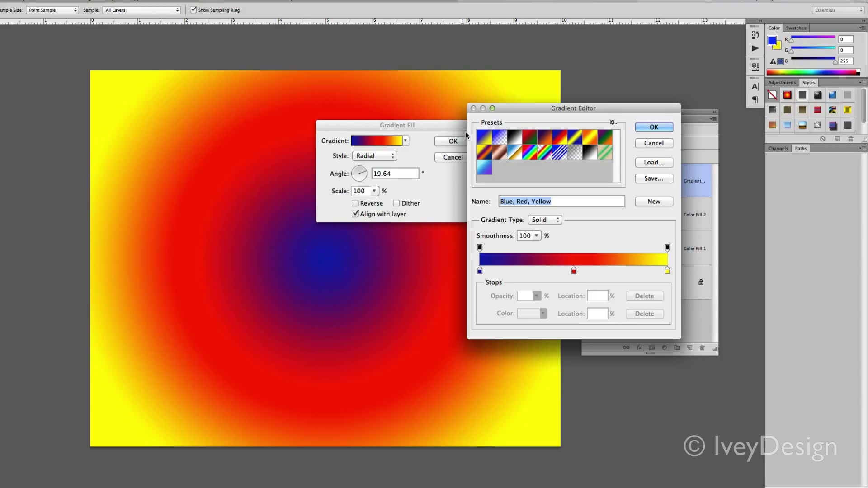
left_click(653, 126)
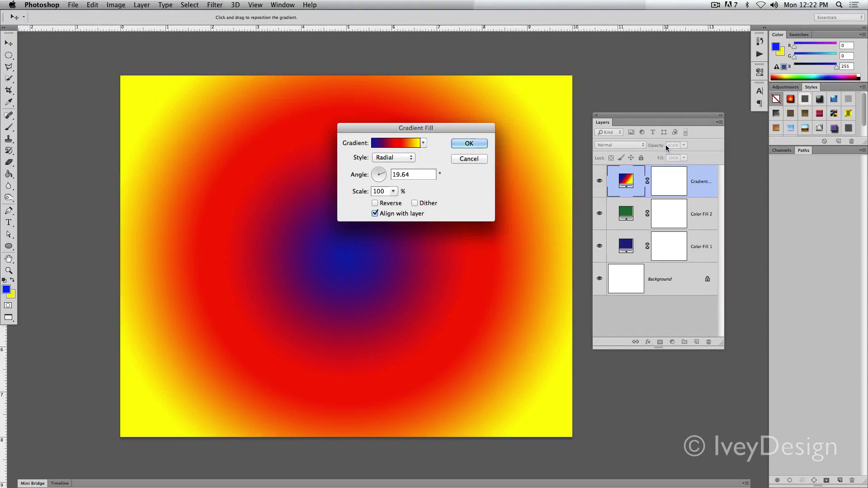
left_click(468, 142)
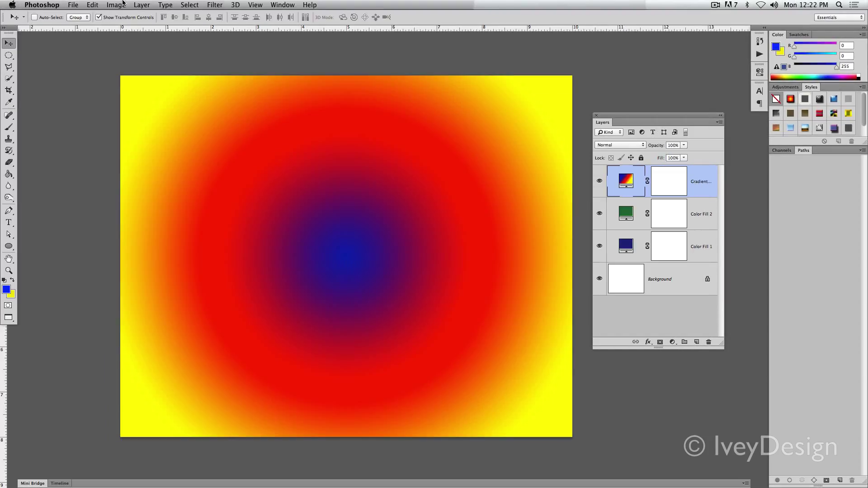
left_click(141, 5)
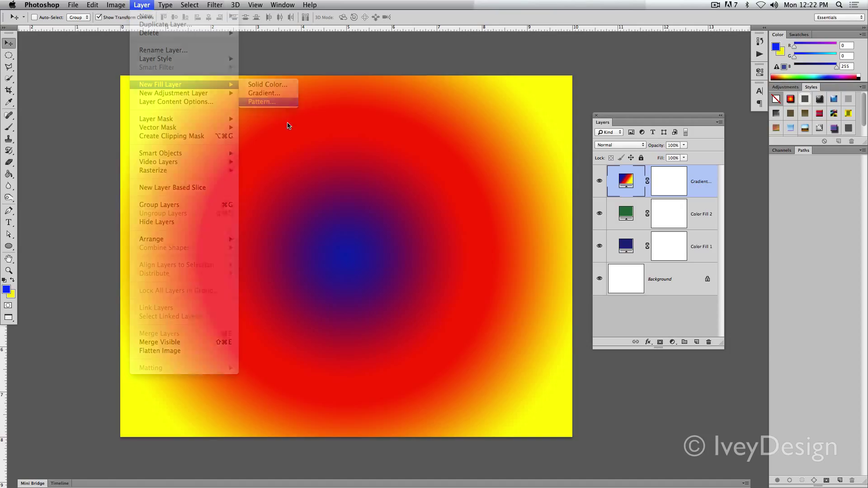
Add a pattern fill layer using the colourful ringed striped pattern at 310% scale
left_click(260, 101)
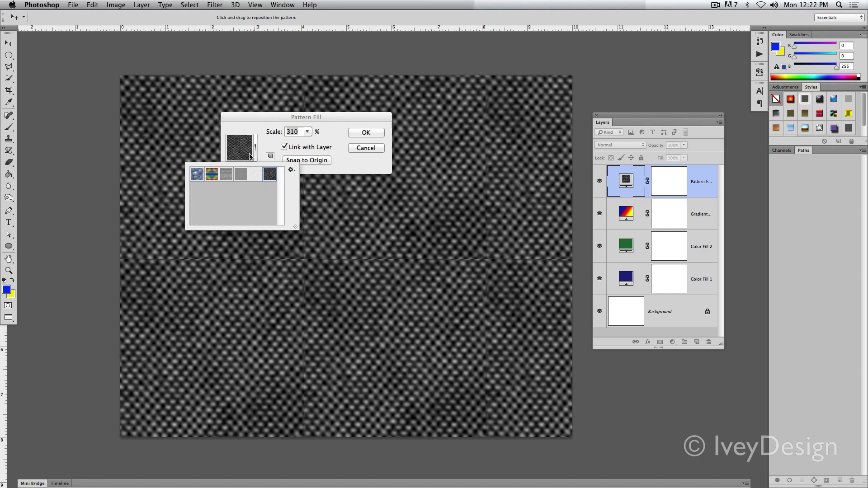
left_click(198, 174)
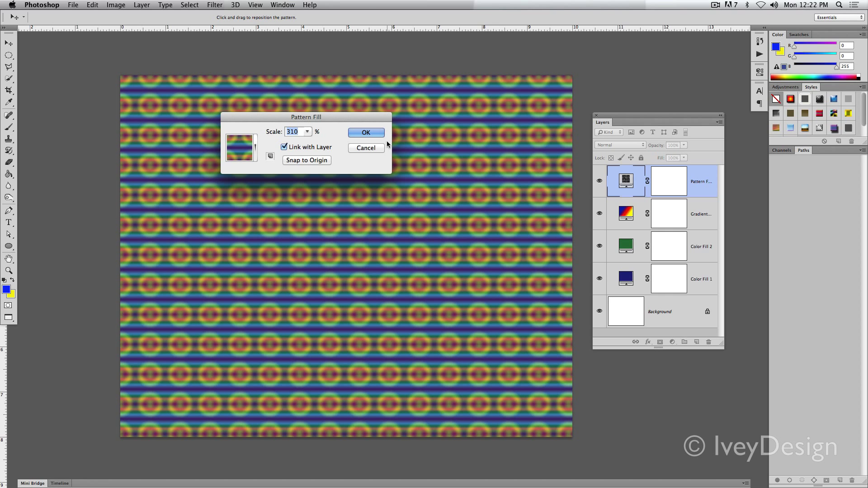
left_click(365, 132)
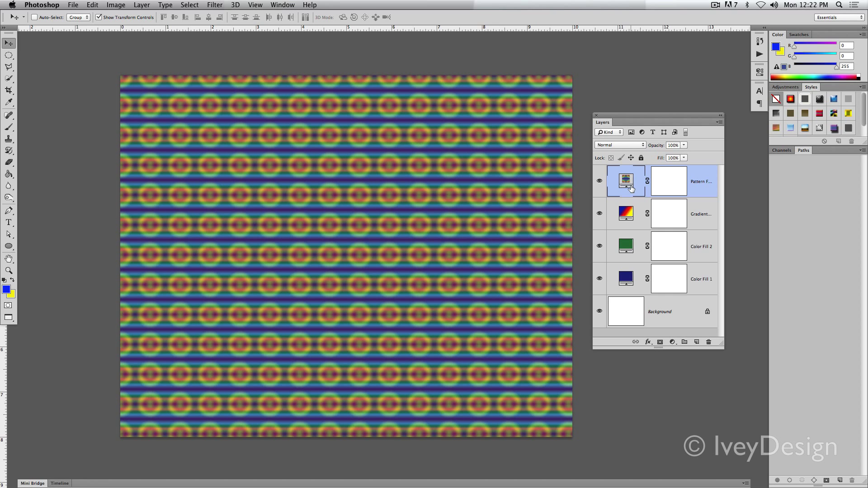